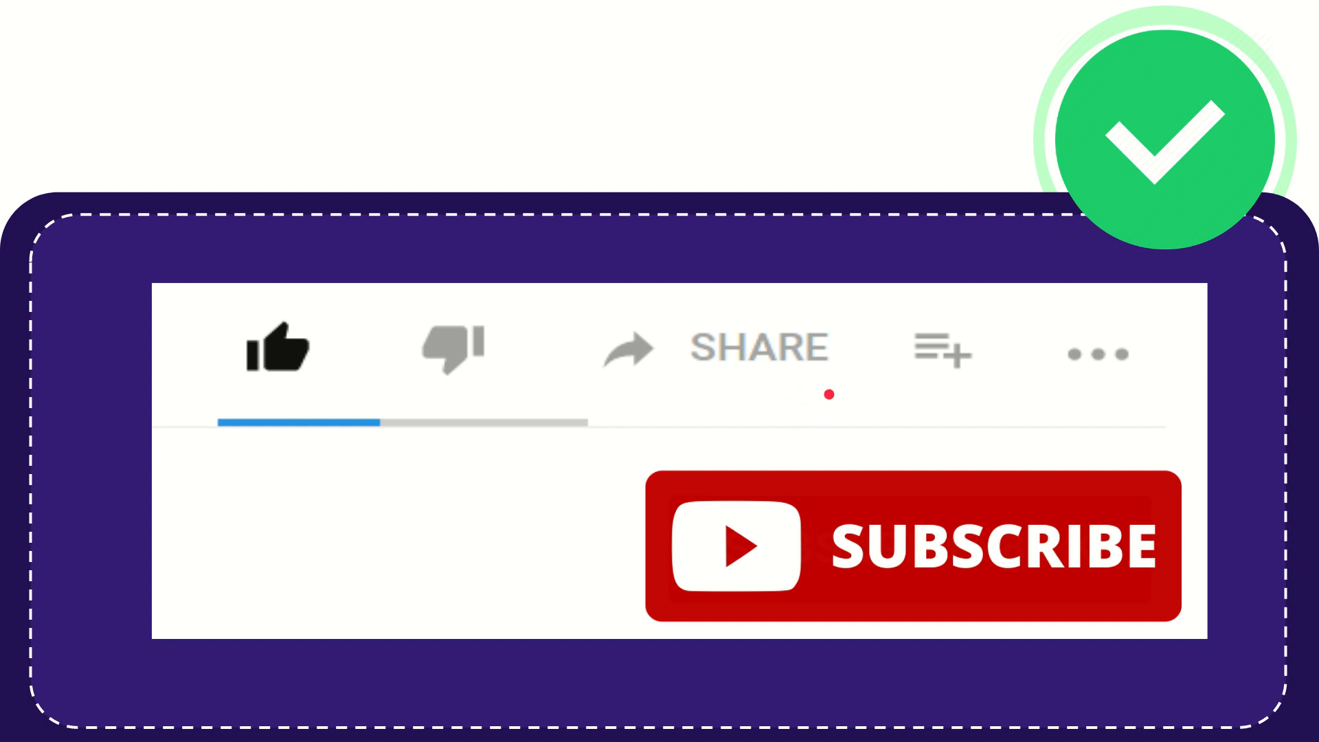
pyautogui.moveTo(814, 395)
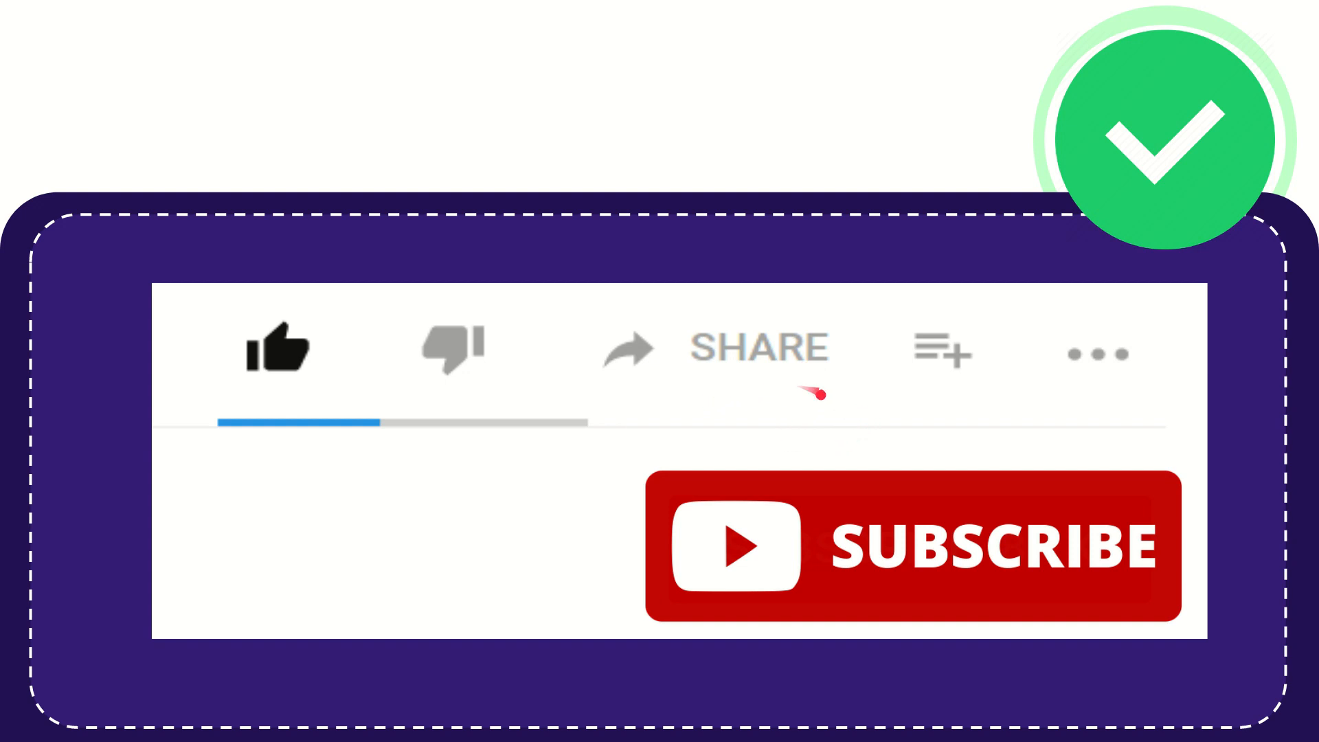